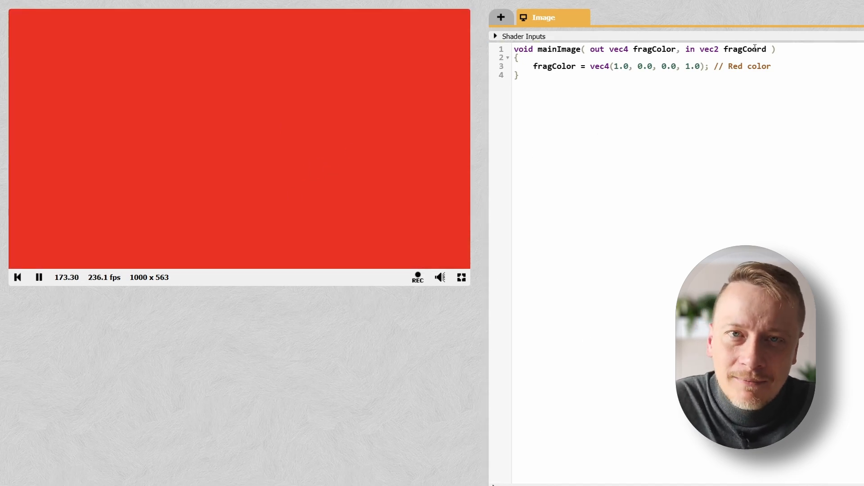
Select a word in the Shadertoy code editor by double-clicking it
double_click(746, 49)
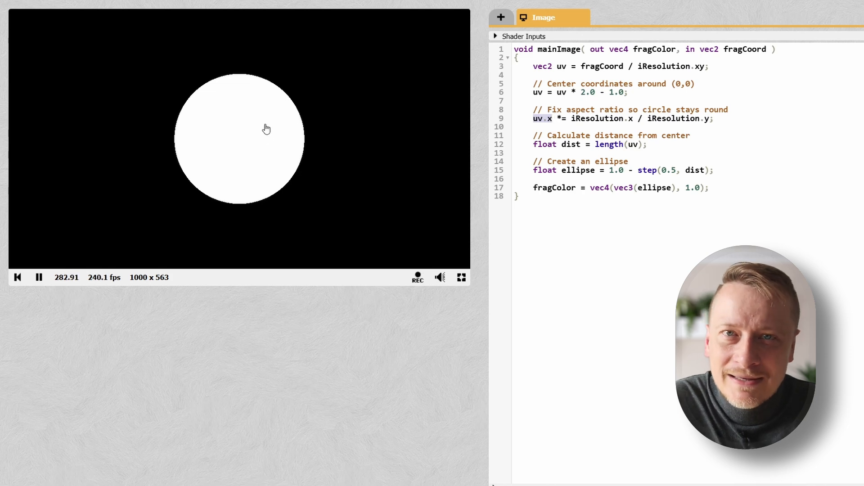
mouse_move(462, 181)
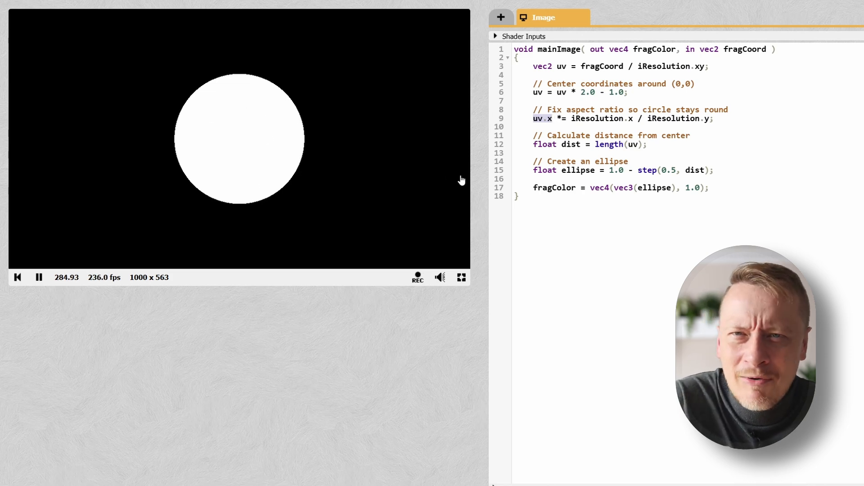